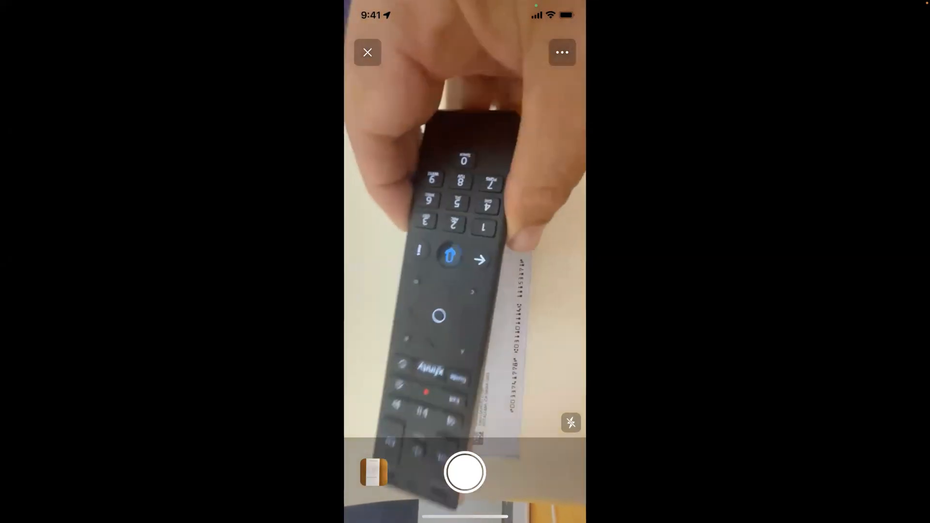
Capture the check's front with the shutter and decline the back-side capture.
{"action": "left_click", "coordinate": [464, 471]}
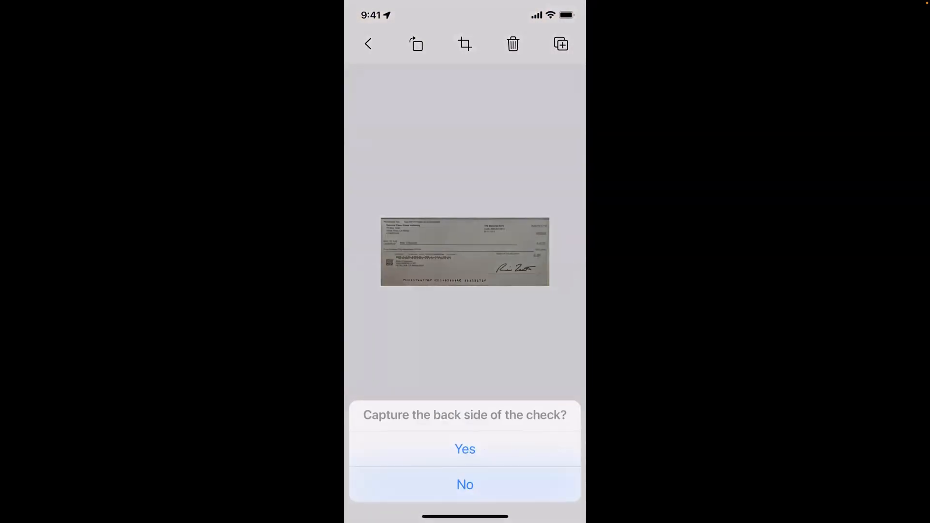
{"action": "left_click", "coordinate": [465, 484]}
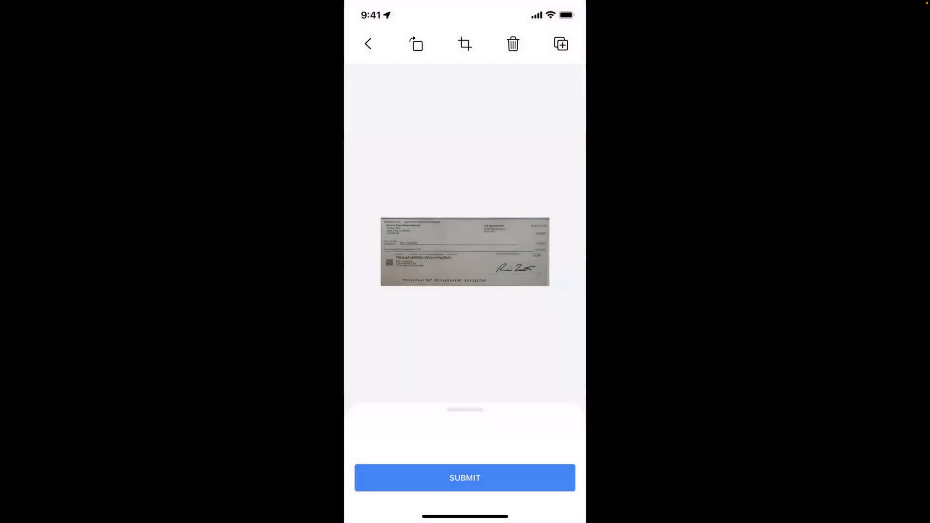
Submit the scan for processing and expand the results to show extracted check fields.
{"action": "left_click", "coordinate": [464, 478]}
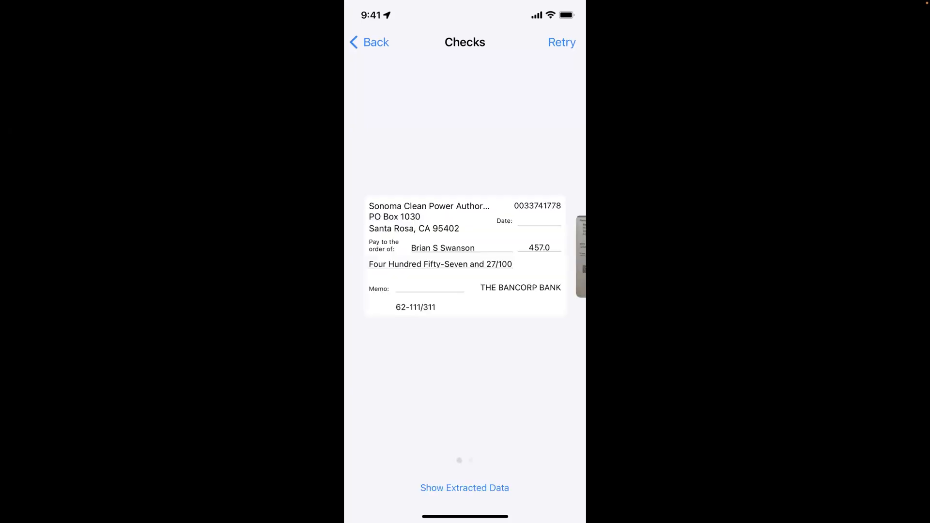
{"action": "left_click", "coordinate": [464, 488]}
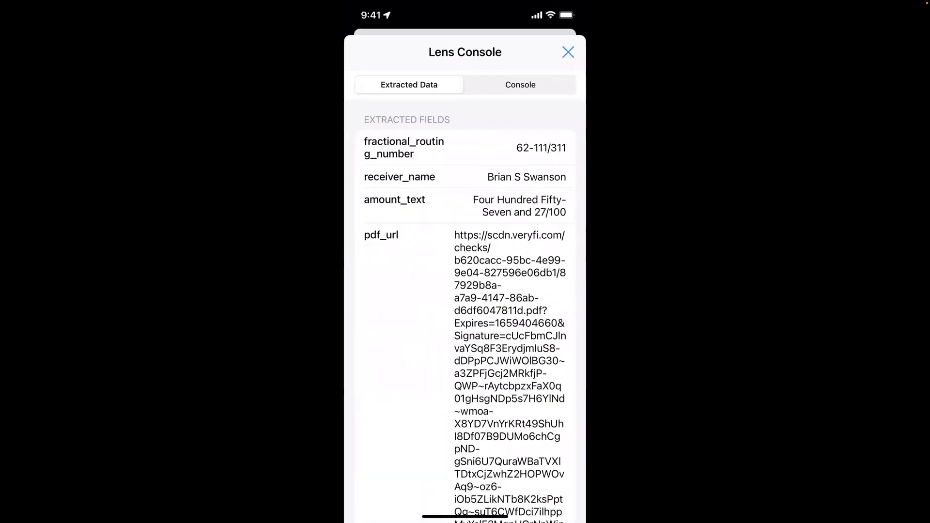
Scroll through routing and account numbers in Extracted Data, then switch to the Console log.
{"action": "scroll", "scroll_direction": "down", "scroll_amount": 3}
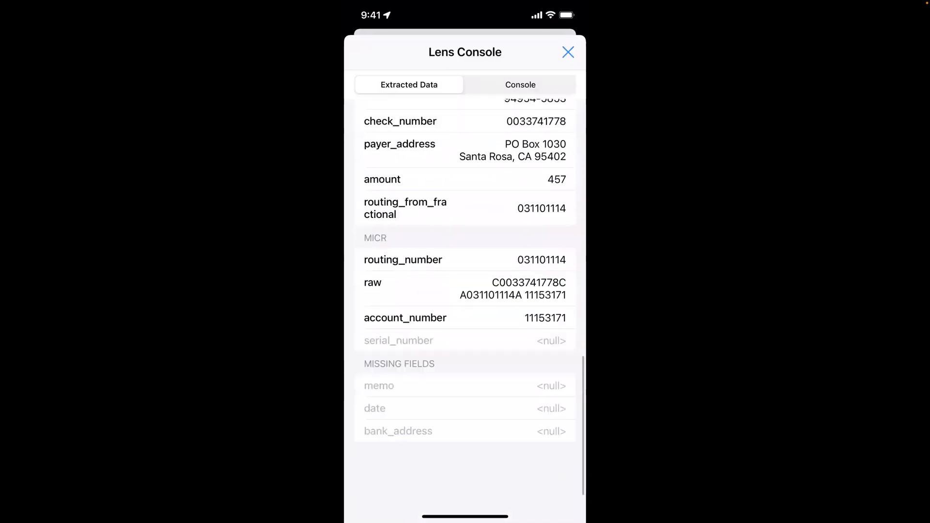
{"action": "left_click", "coordinate": [520, 84]}
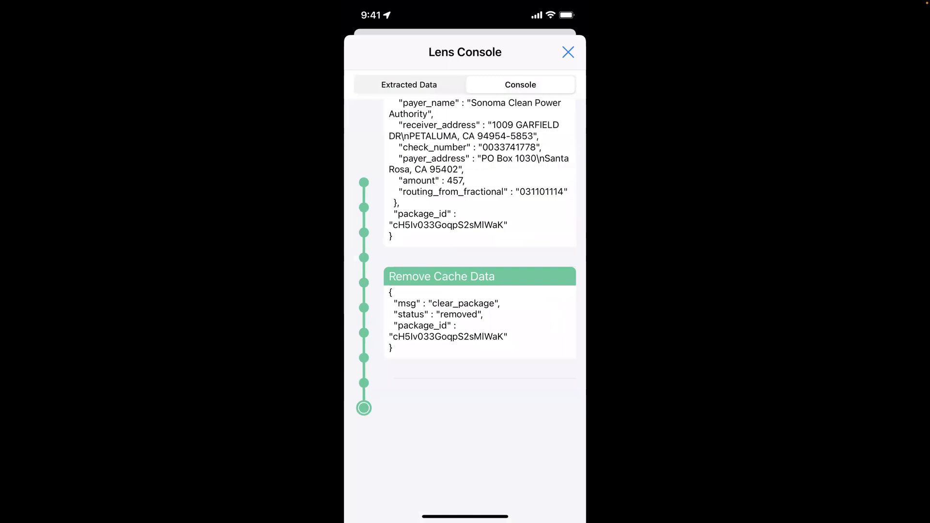
Scroll the Console log past PDF creation, extraction progress and cache-removal entries.
{"action": "scroll", "scroll_direction": "down", "scroll_amount": 3}
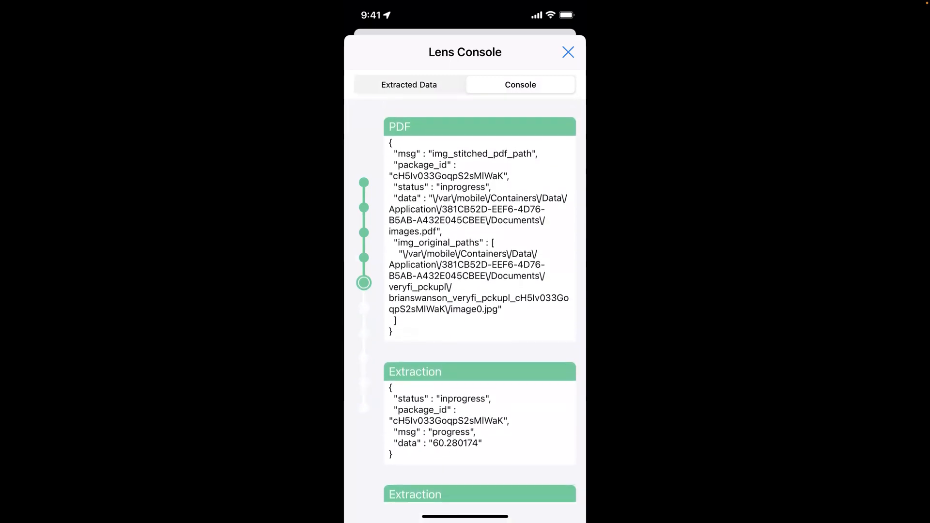
{"action": "scroll", "scroll_direction": "down", "scroll_amount": 3}
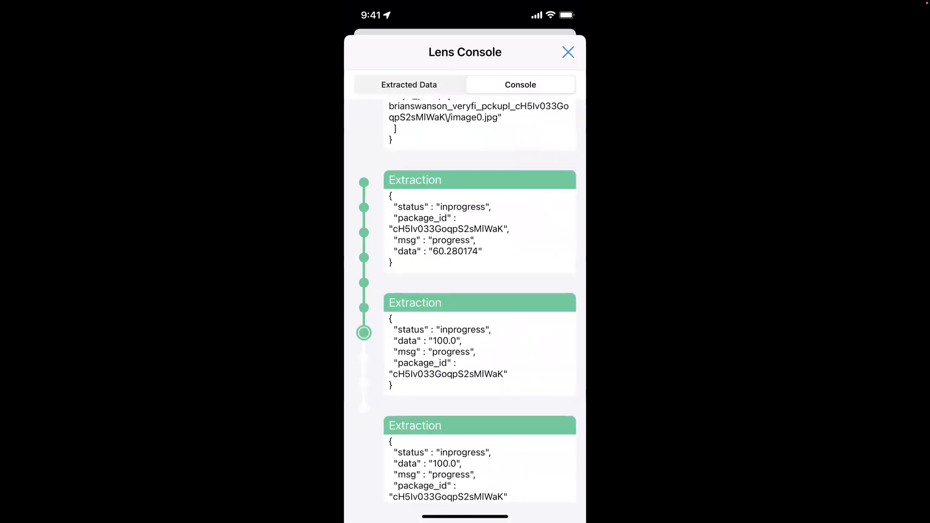
{"action": "scroll", "scroll_direction": "down", "scroll_amount": 3}
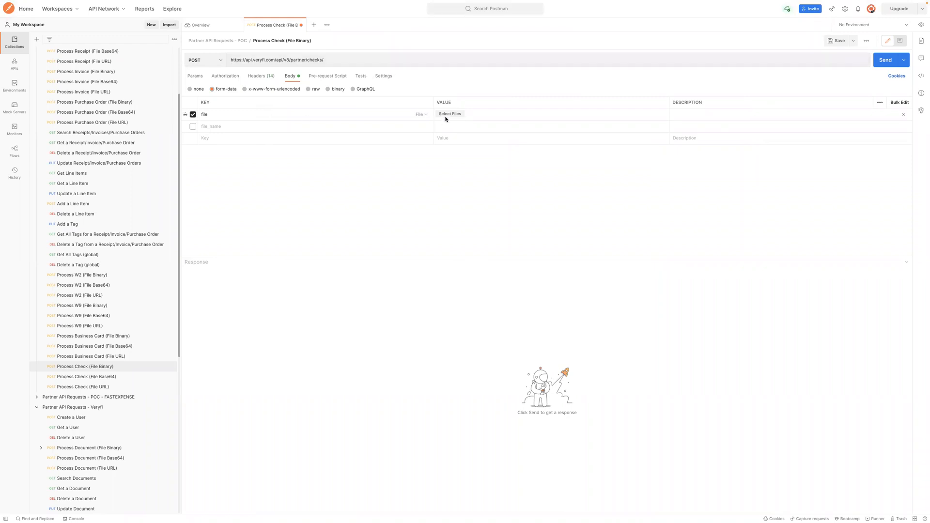
Attach check-sample.pdf from Desktop to the request's form-data file field.
{"action": "left_click", "coordinate": [450, 113]}
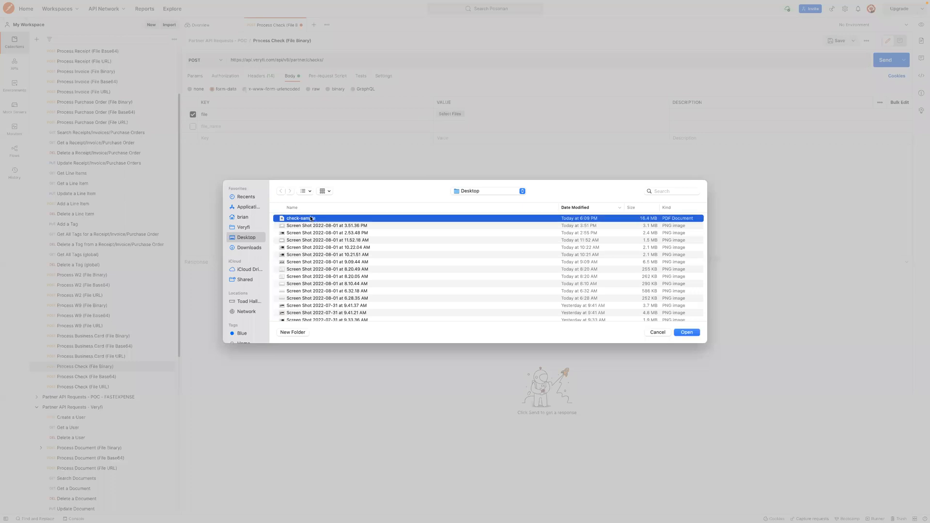
{"action": "left_click", "coordinate": [687, 332]}
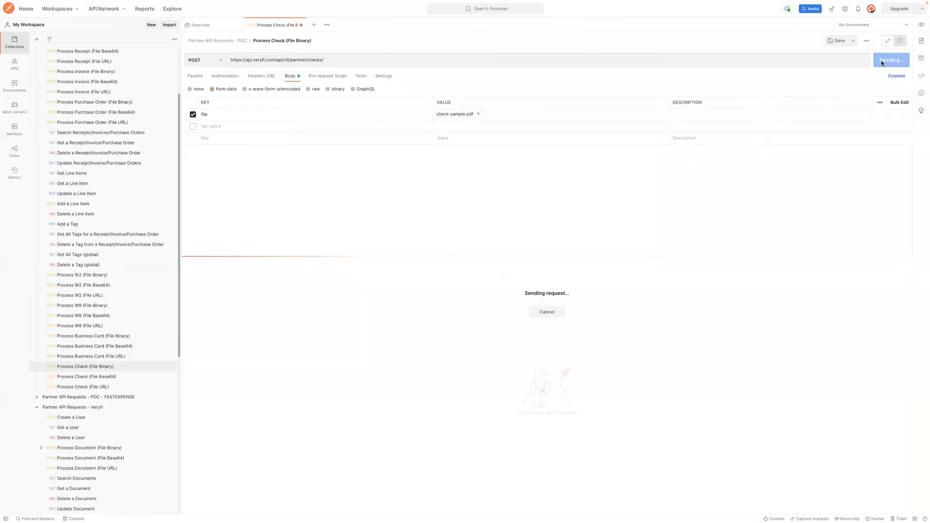
{"action": "mouse_move", "coordinate": [711, 259]}
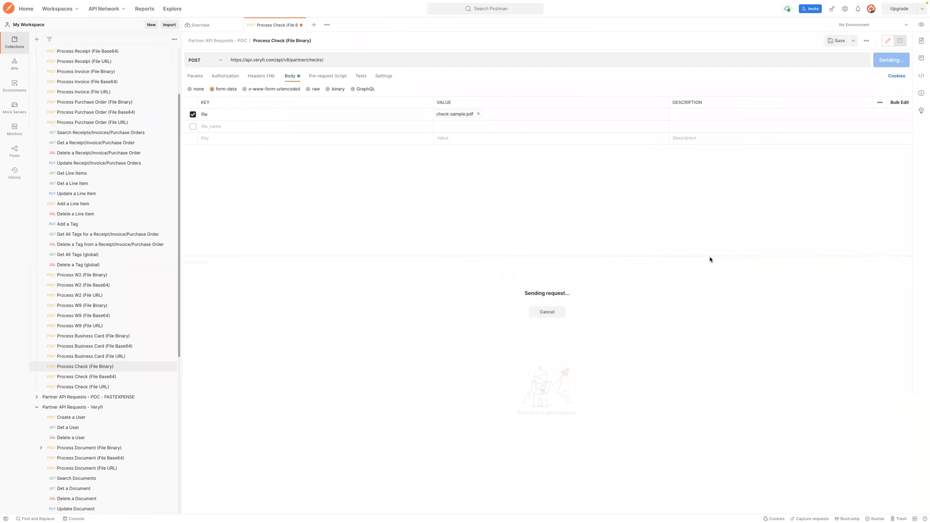
{"action": "mouse_move", "coordinate": [706, 261]}
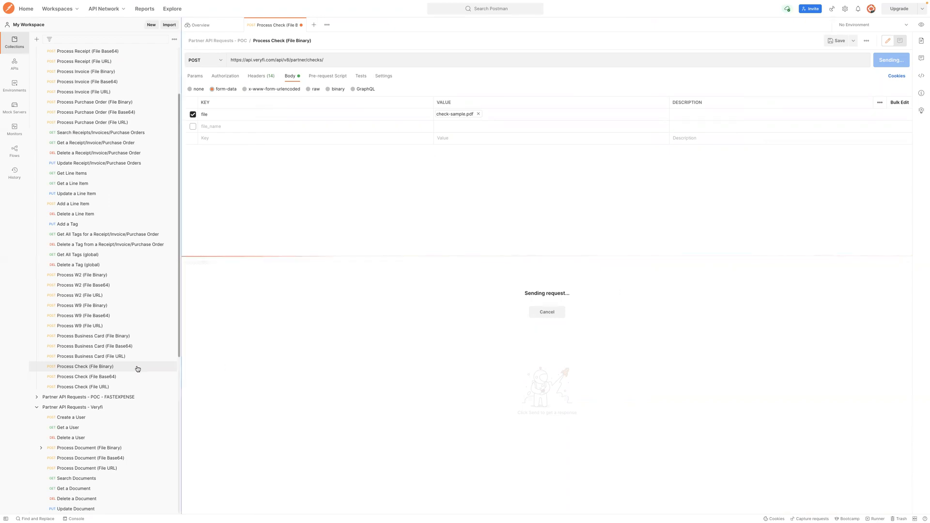
{"action": "mouse_move", "coordinate": [82, 285]}
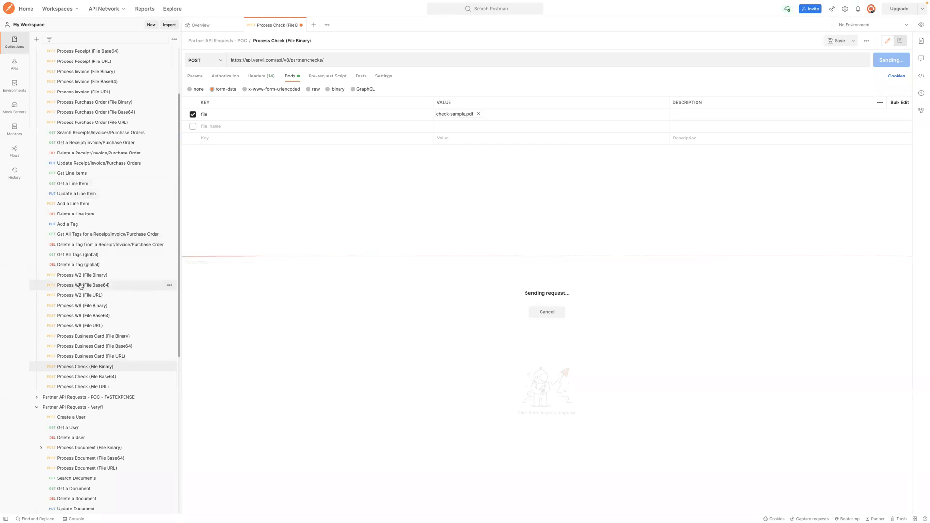